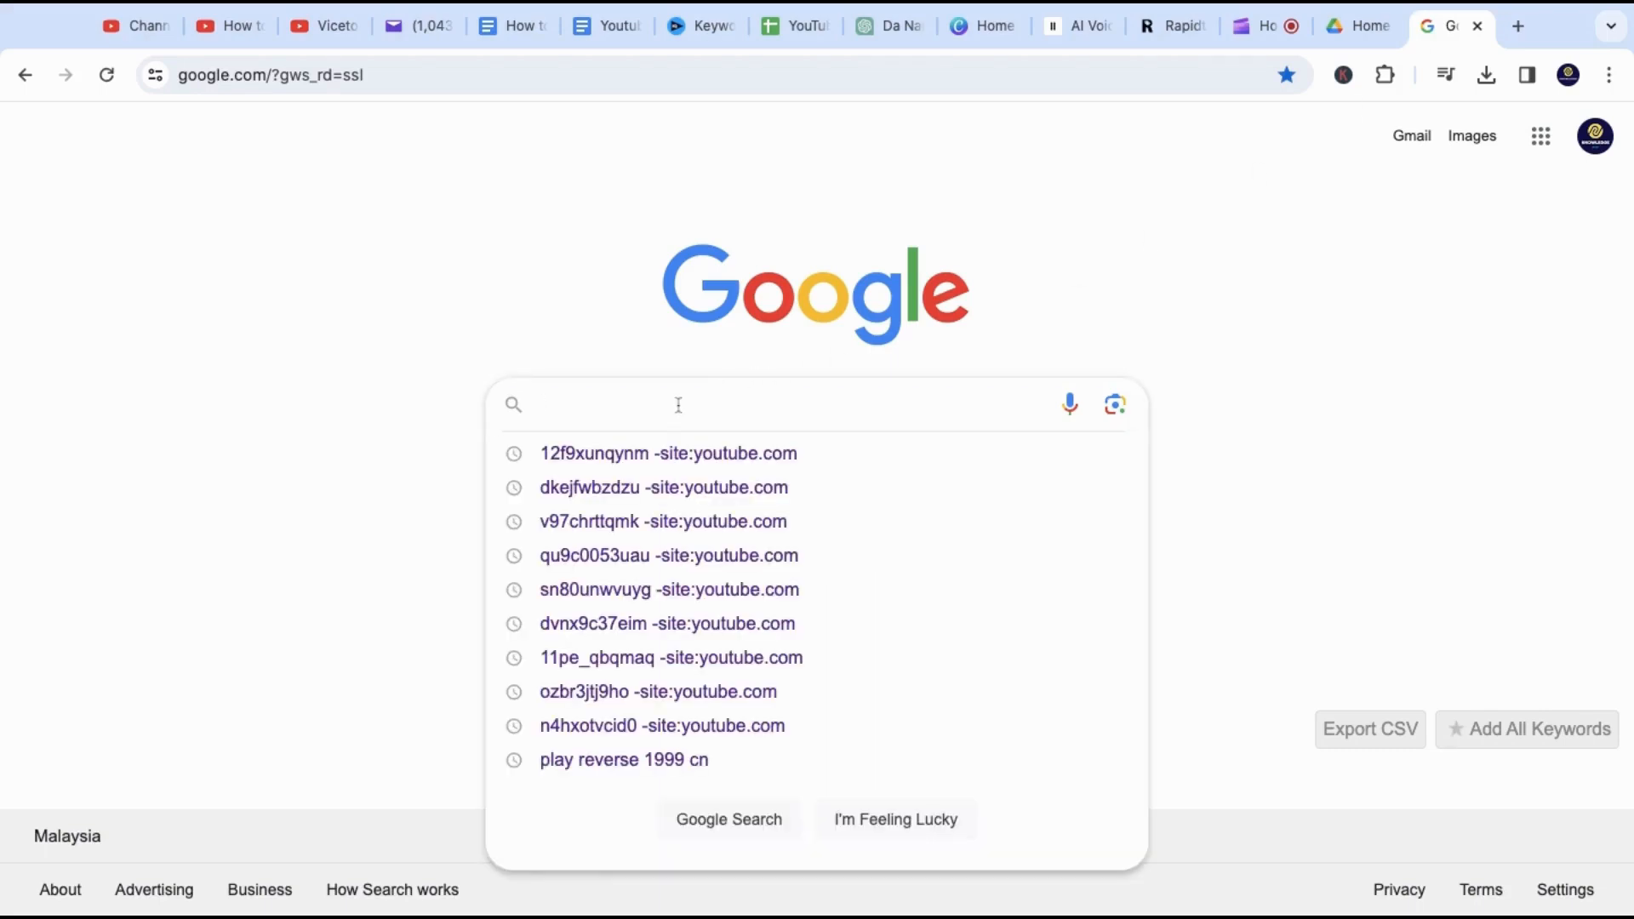
- Search Google for 'facebook' and go to the Facebook home feed
{"action": "type", "text": "facebo"}
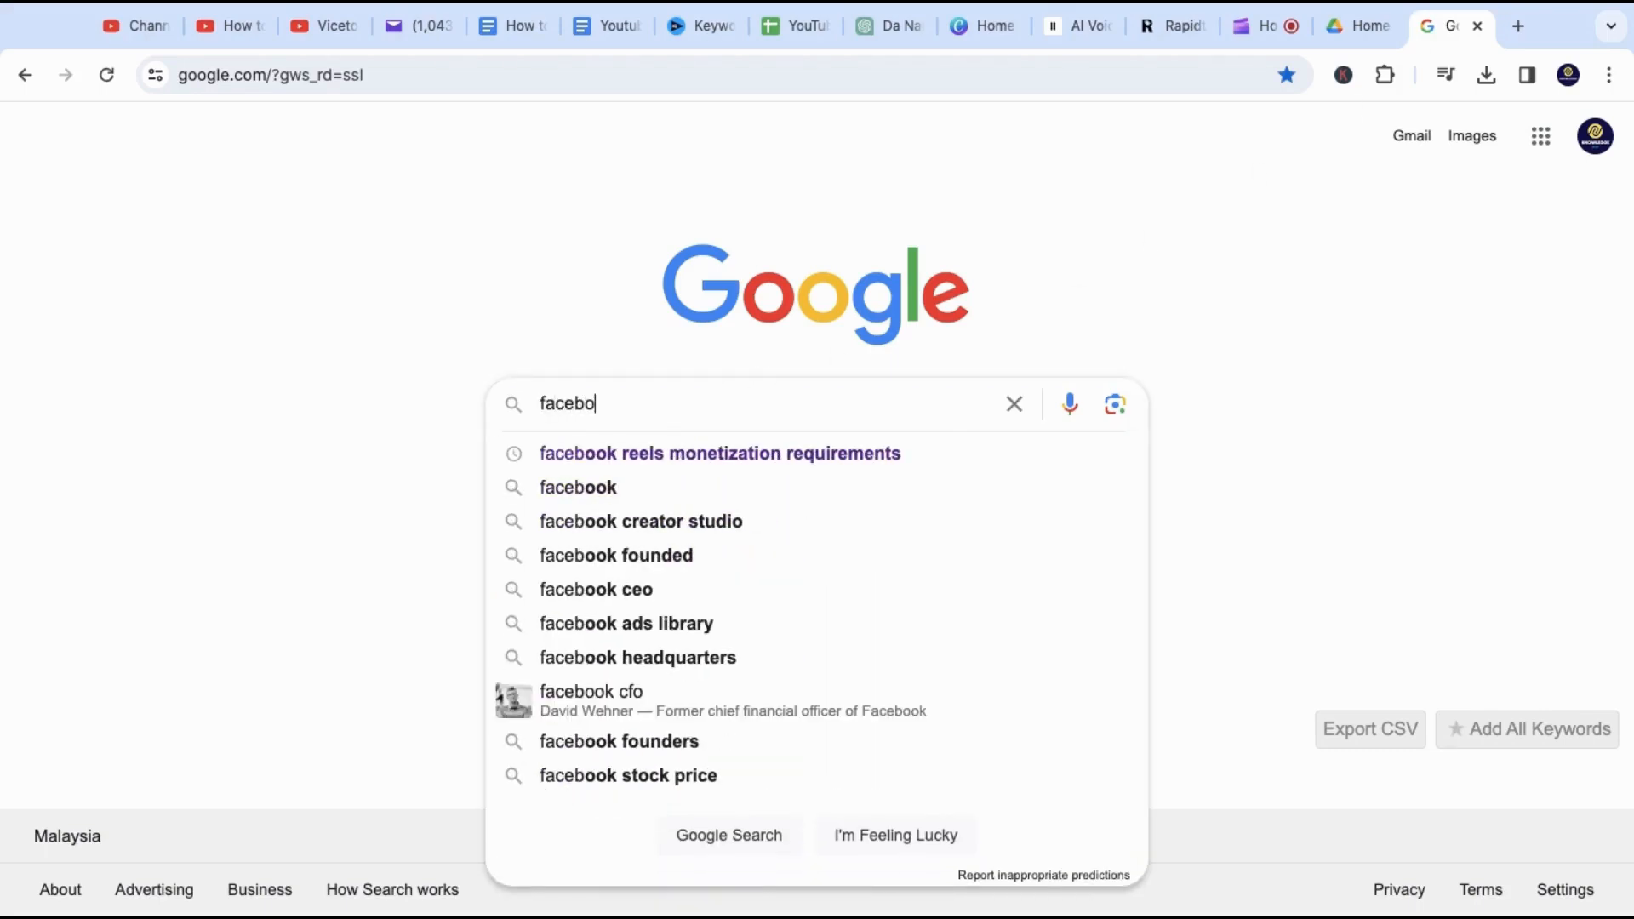
{"action": "left_click", "coordinate": [576, 487]}
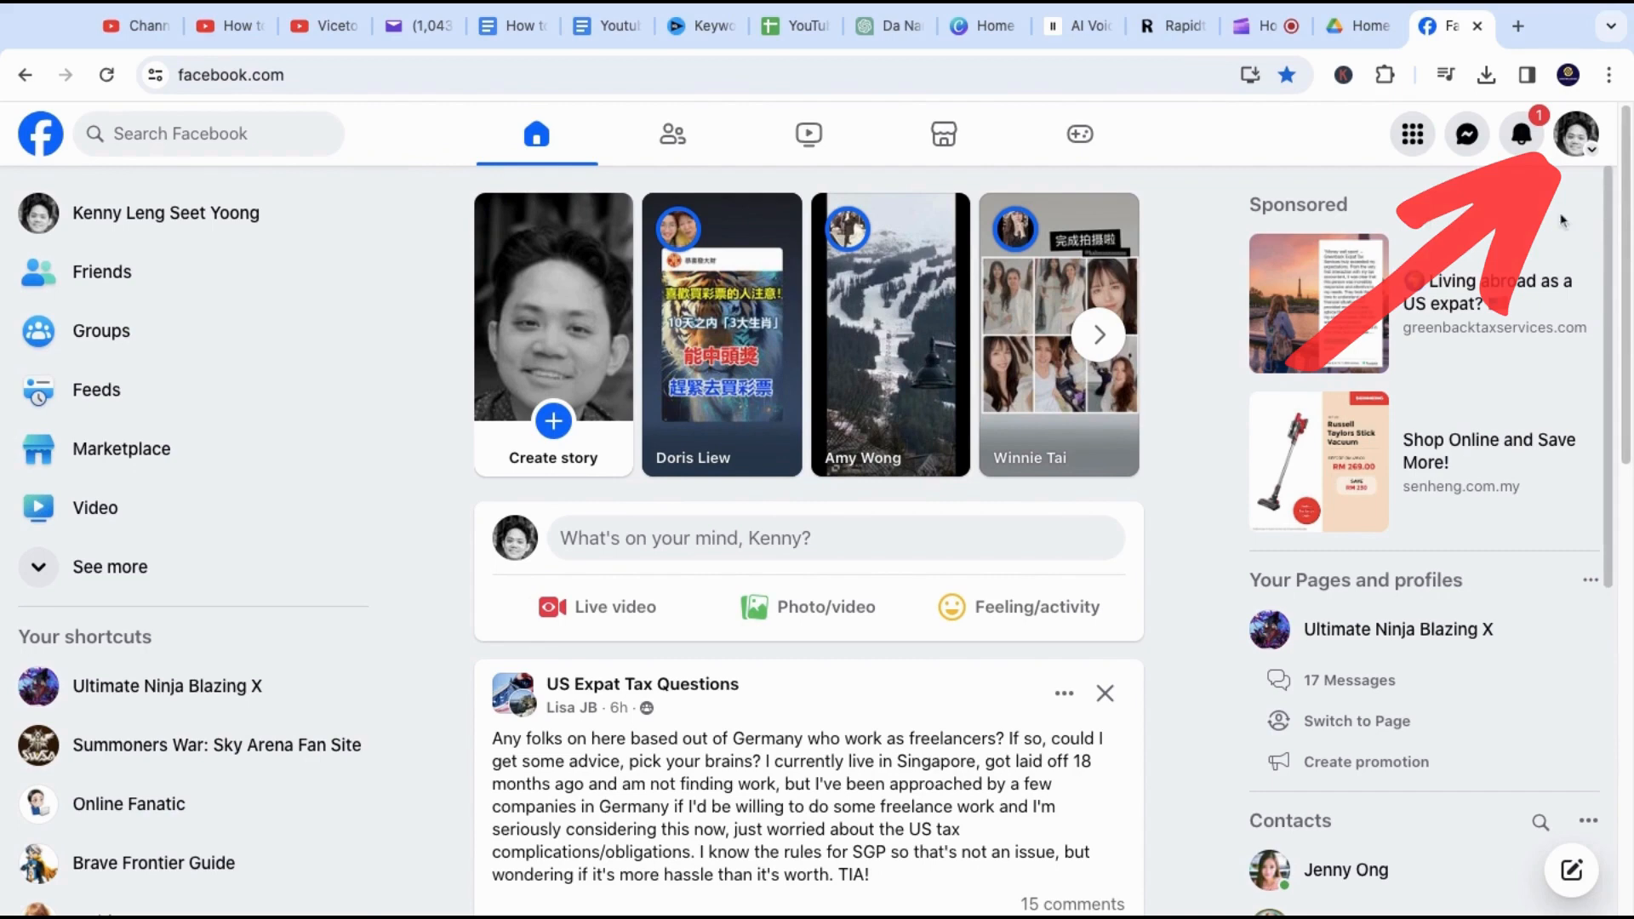
{"action": "left_click", "coordinate": [1575, 133]}
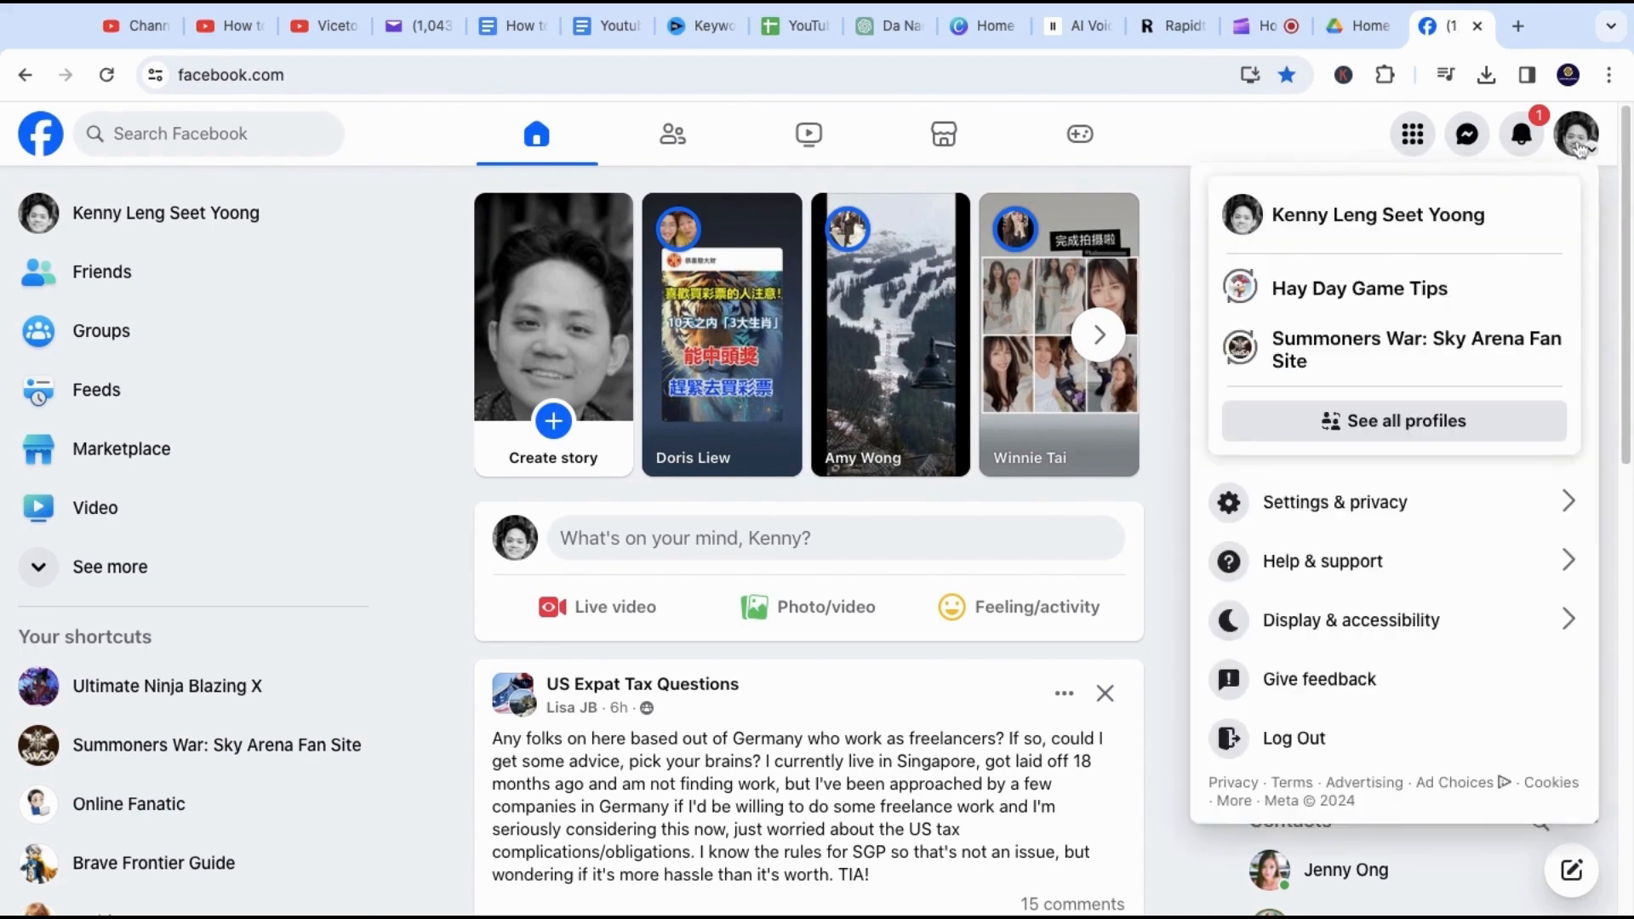
{"action": "mouse_move", "coordinate": [1387, 230]}
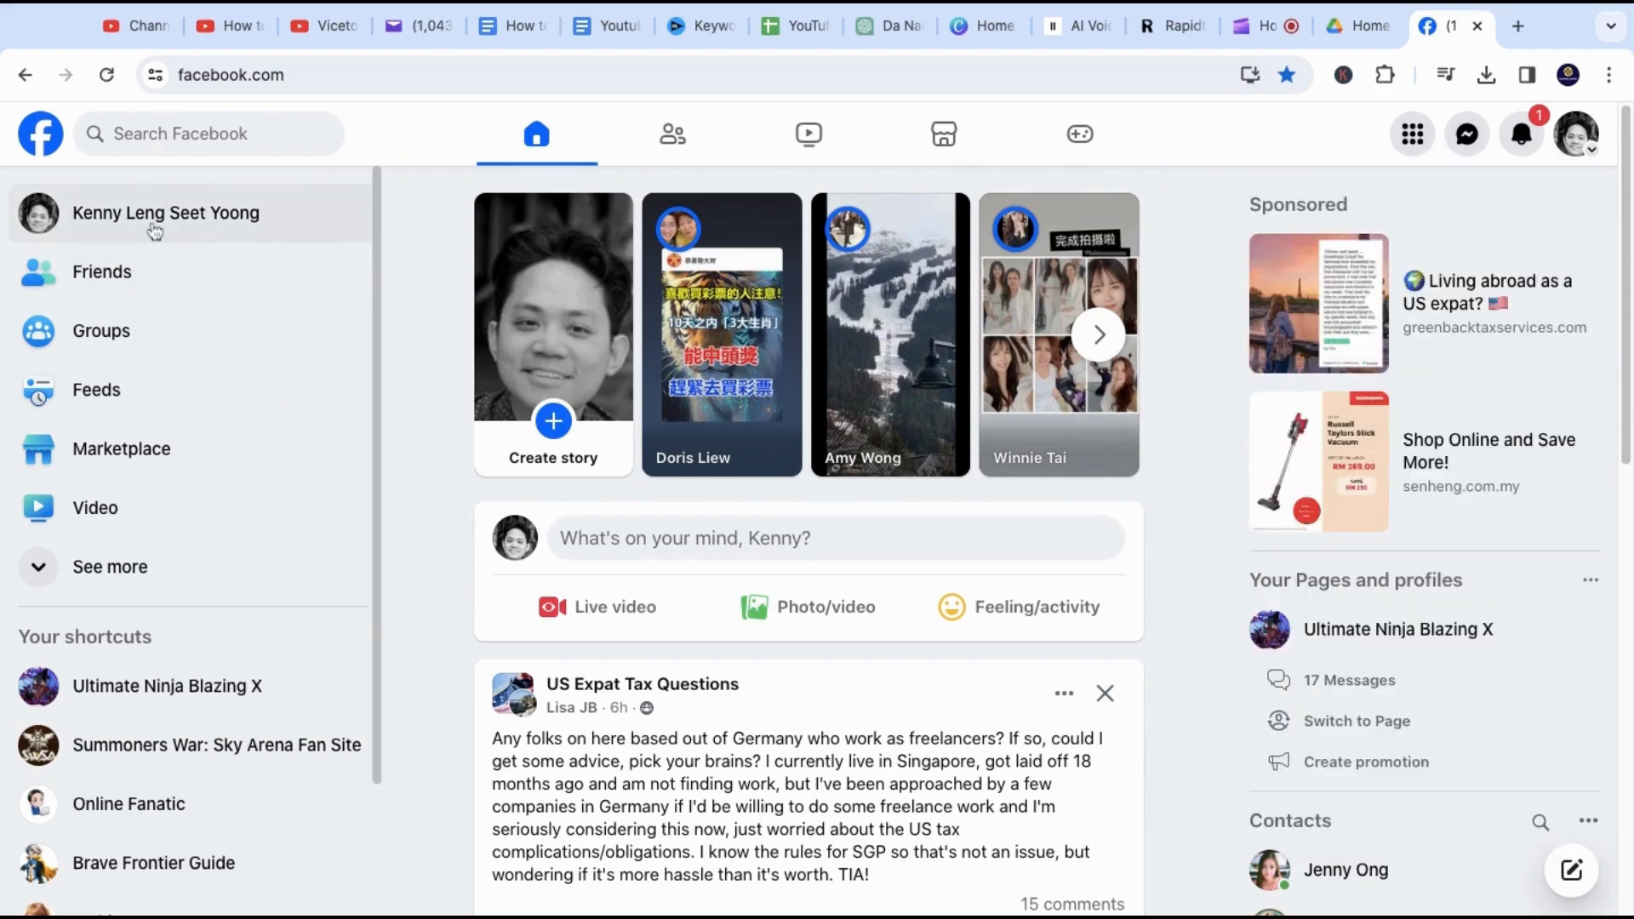
- Go to your own profile page and select its full web address in the address bar
{"action": "left_click", "coordinate": [165, 213]}
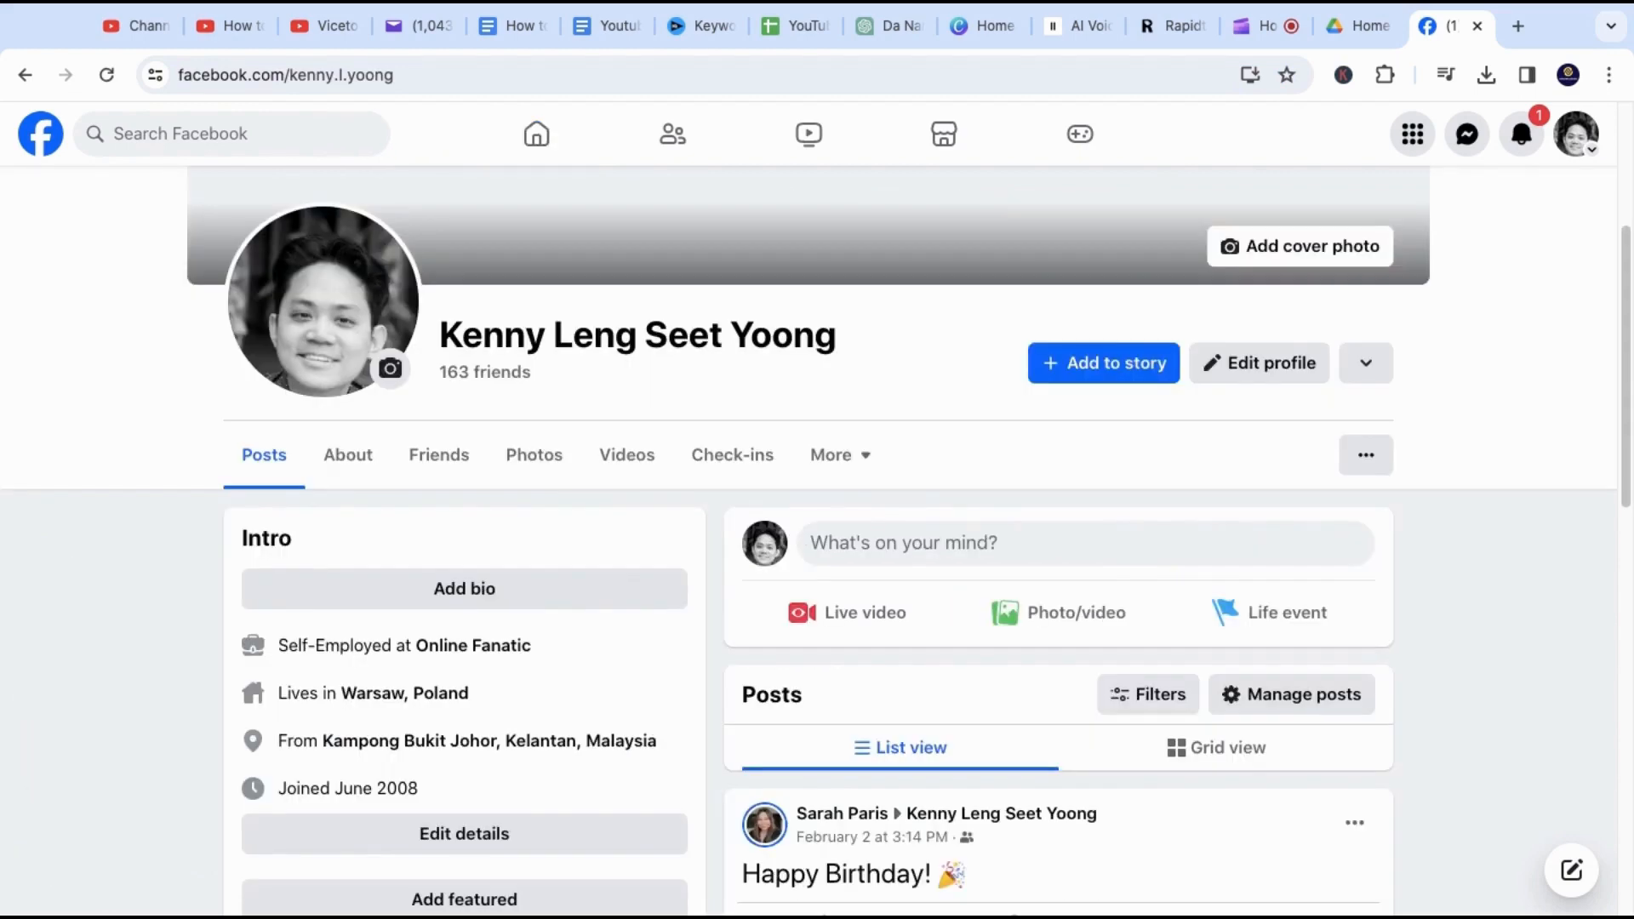
{"action": "mouse_move", "coordinate": [381, 175]}
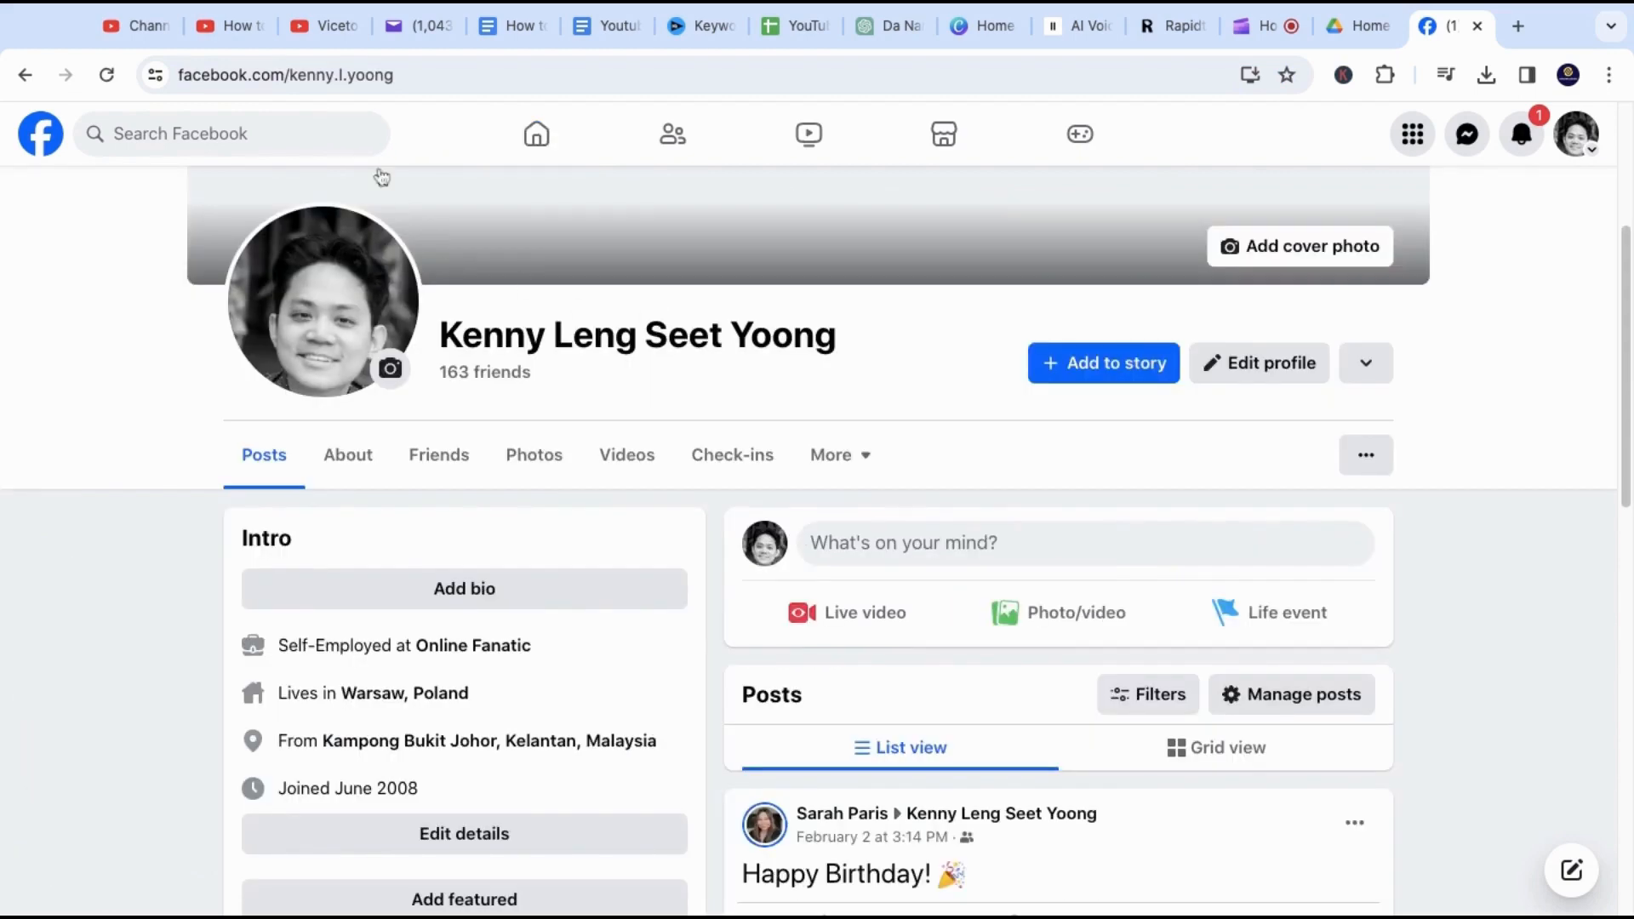
{"action": "left_click", "coordinate": [286, 75]}
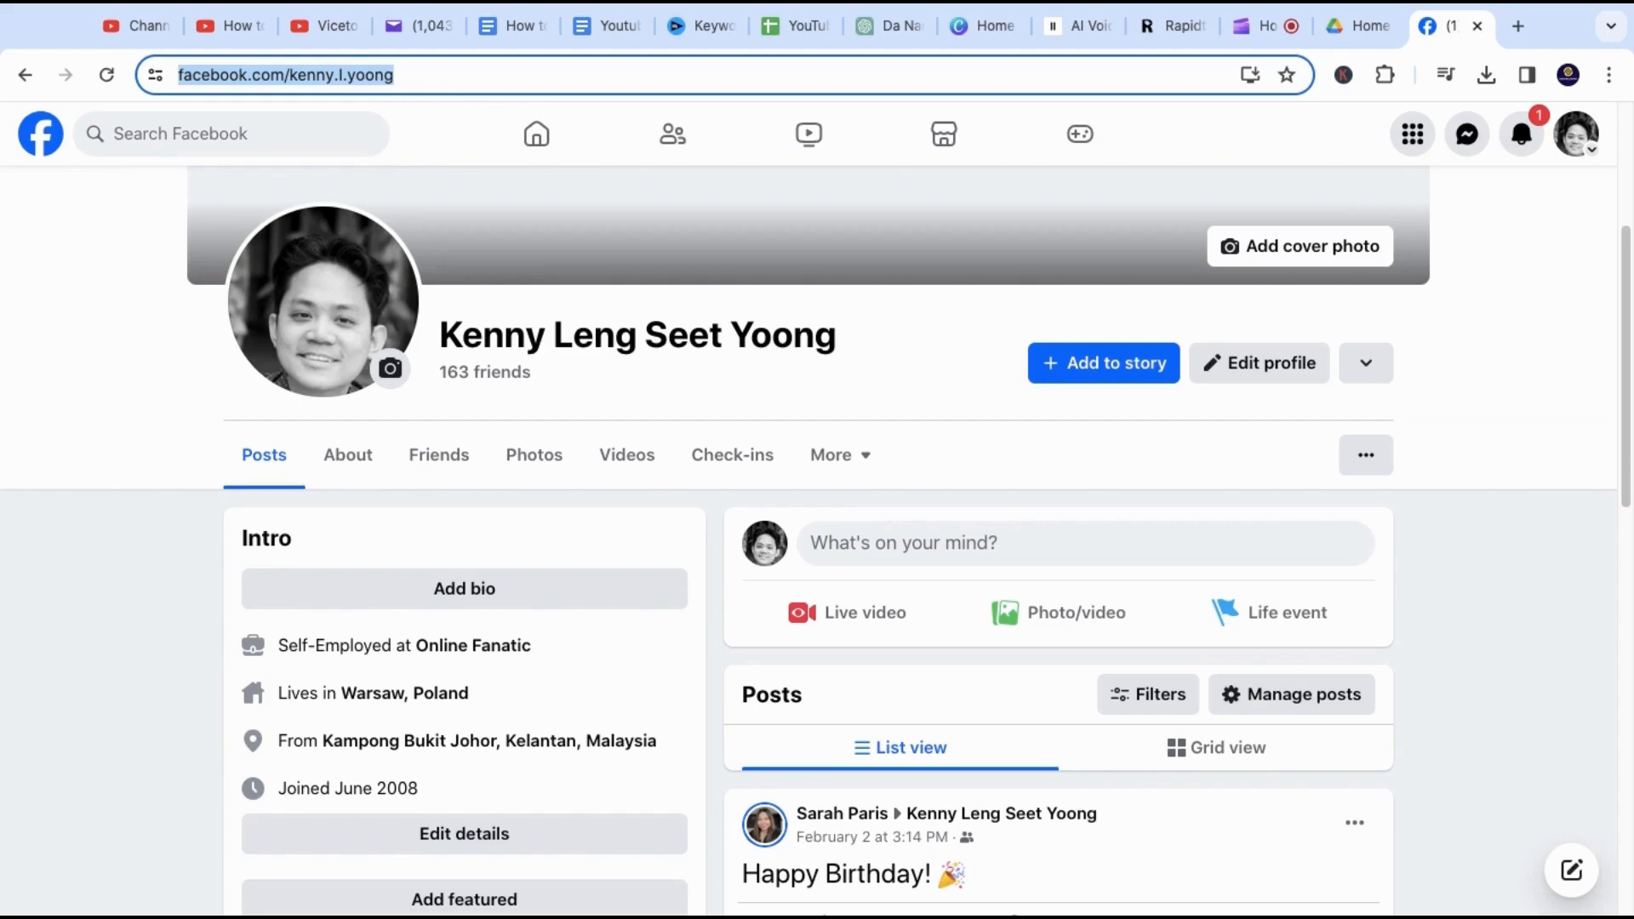
{"action": "mouse_move", "coordinate": [754, 223]}
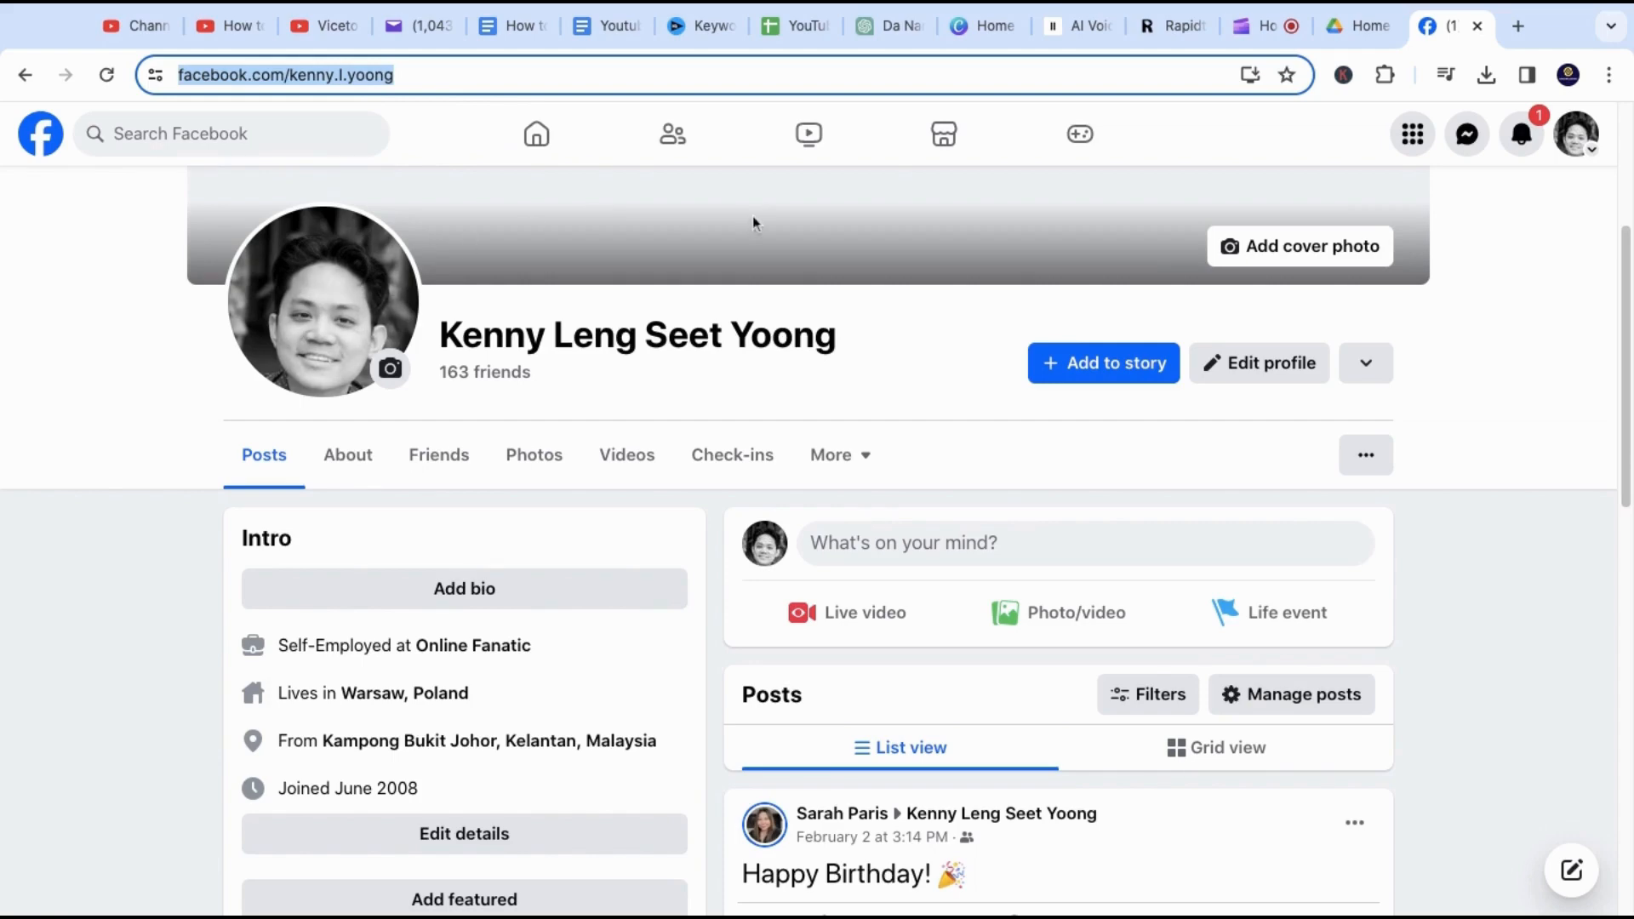
{"action": "mouse_move", "coordinate": [1518, 25]}
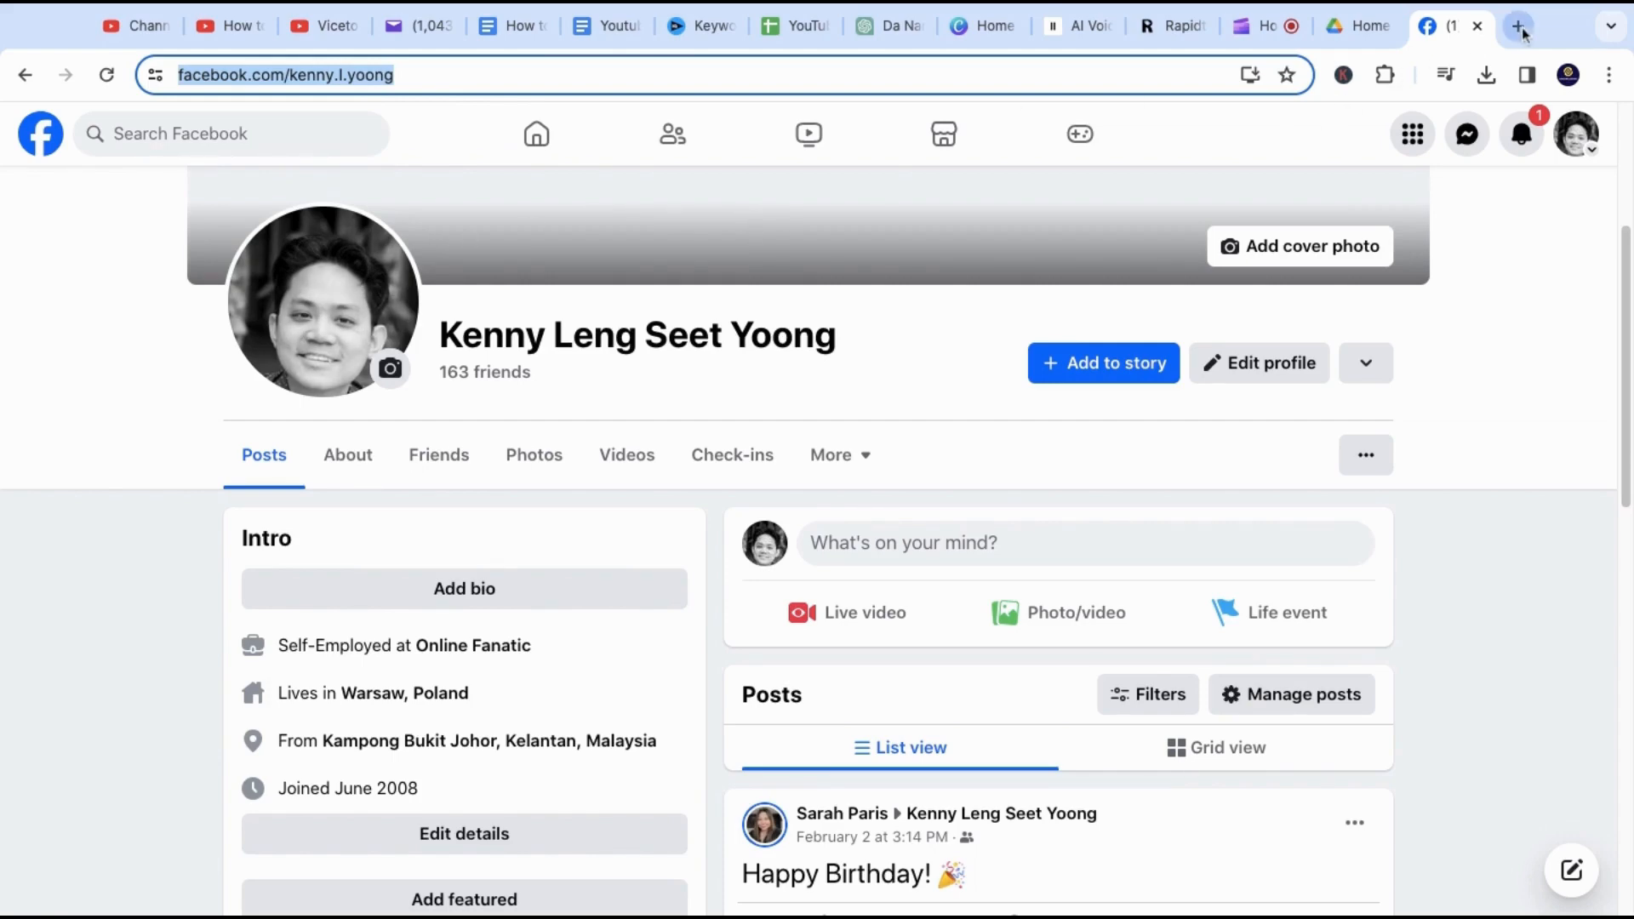
{"action": "left_click", "coordinate": [1516, 25]}
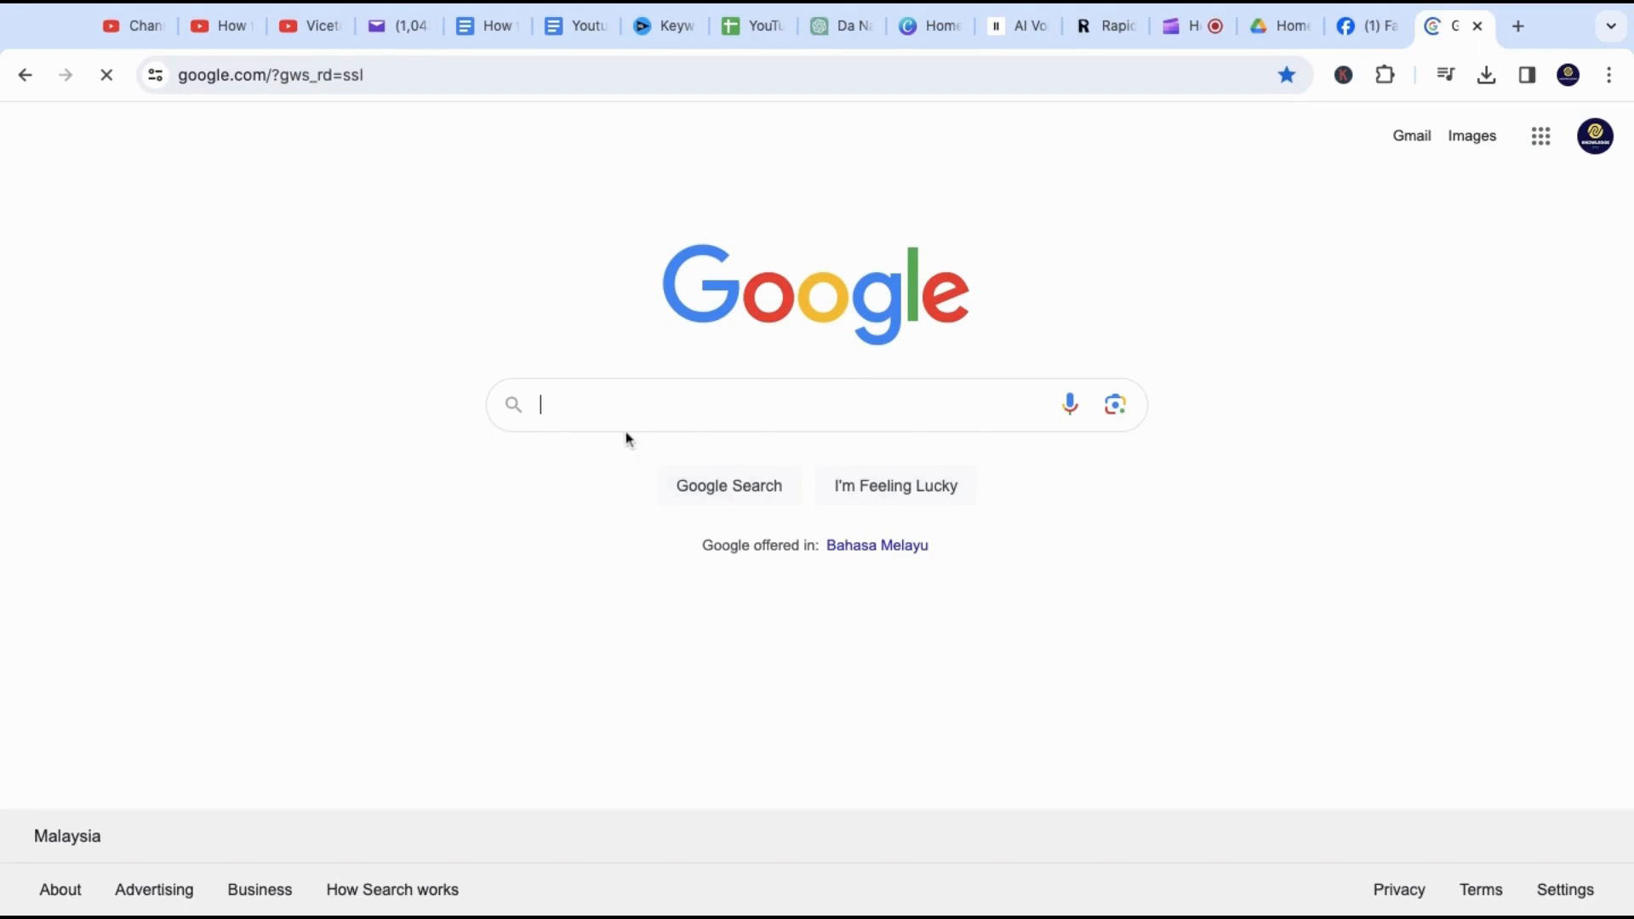
{"action": "type", "text": "https://www.facebook.com/kenny.l.yoong"}
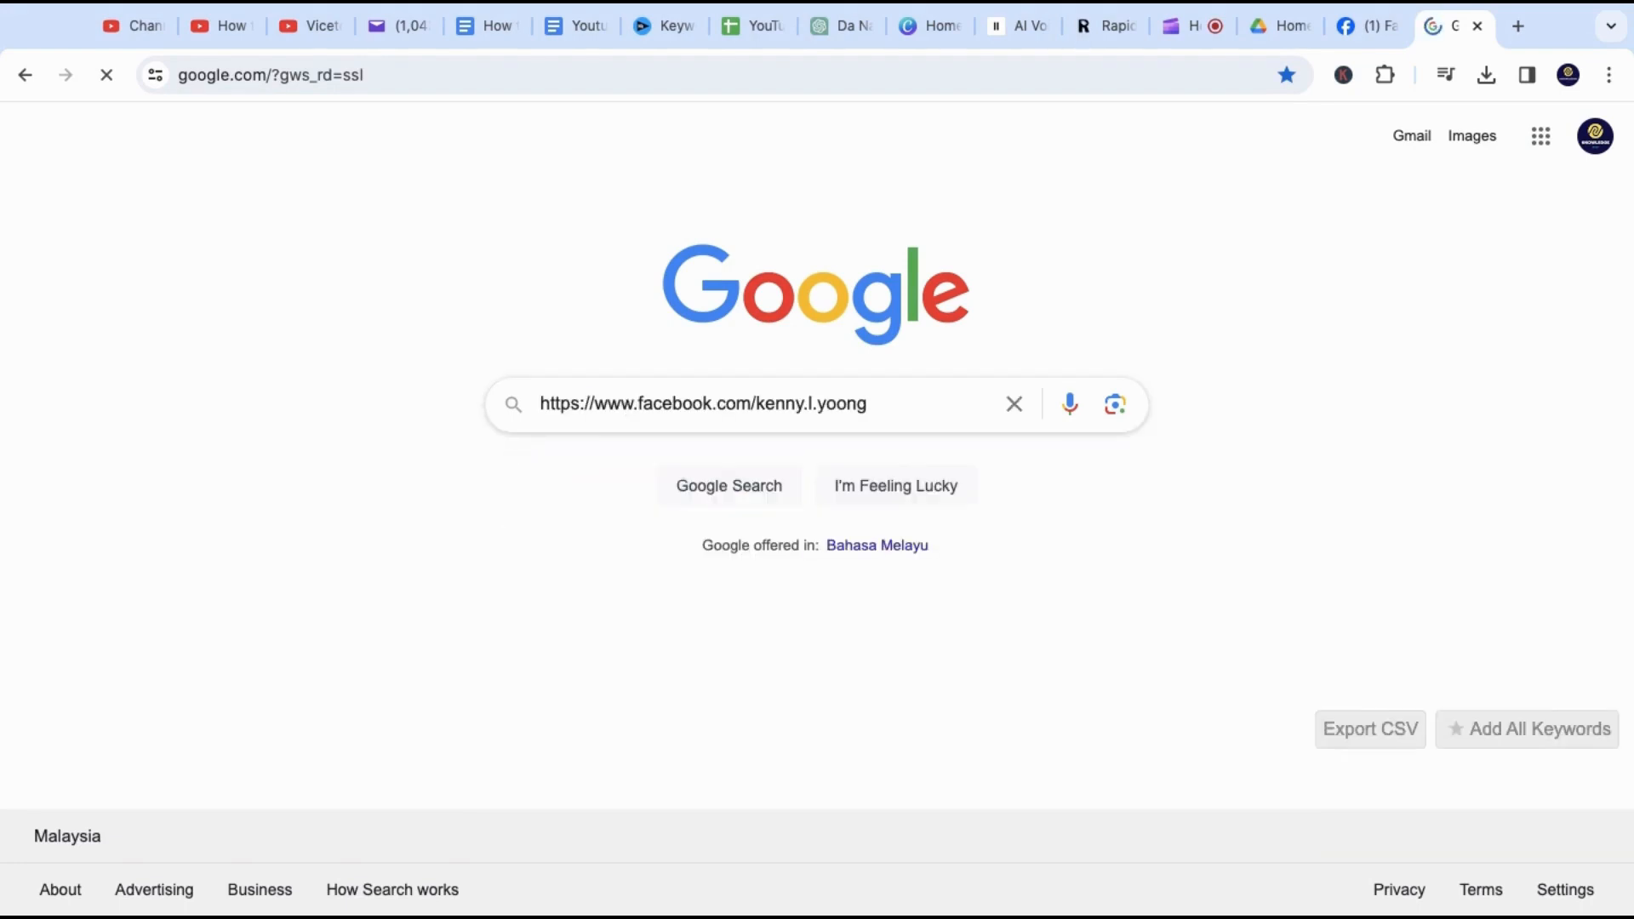
{"action": "key", "text": "Return"}
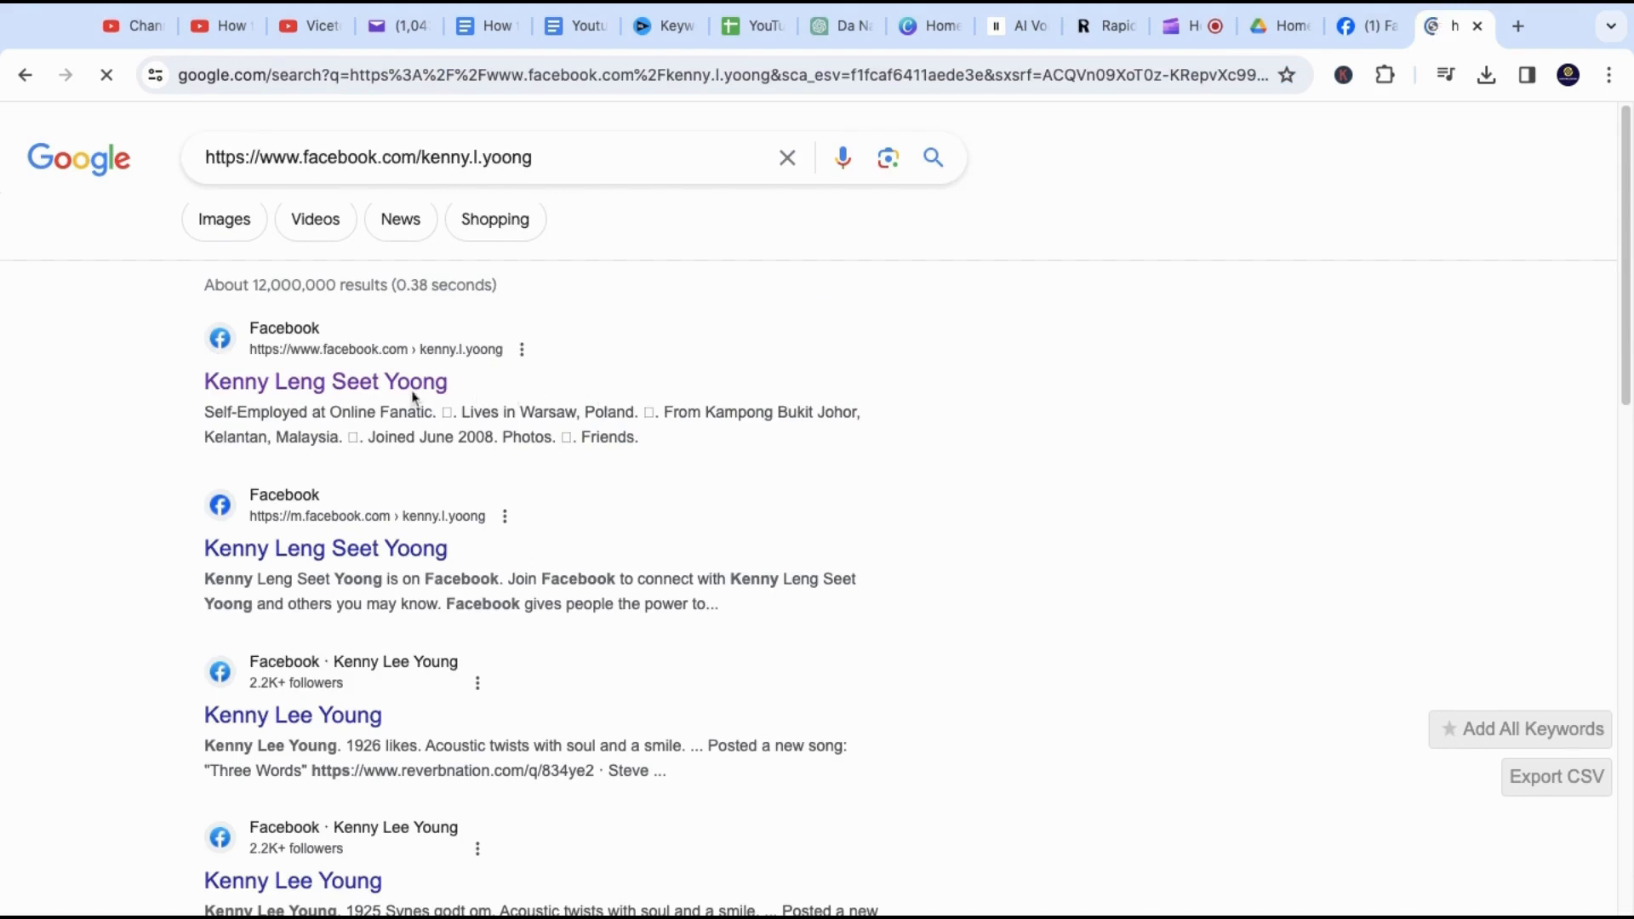